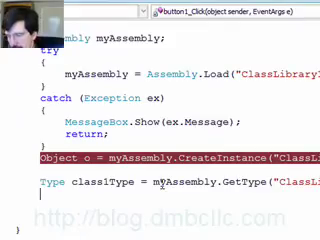
text(Propp)
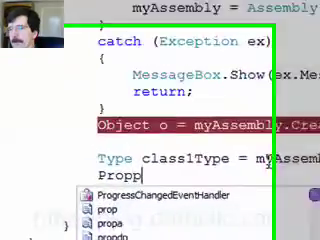
text(ertyInfo prop)
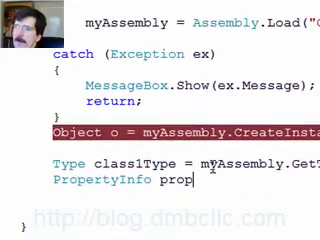
text(Info)
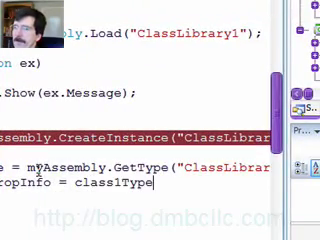
text(.GetProperty)
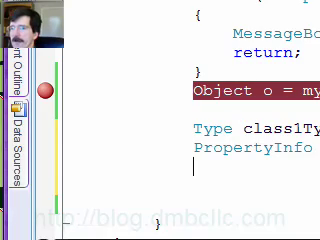
text(o)
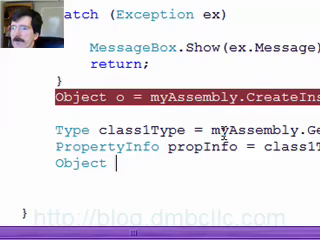
text(value =)
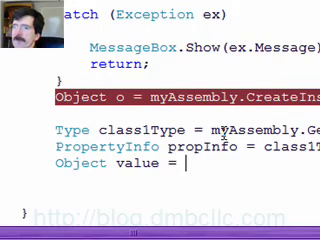
text(prop)
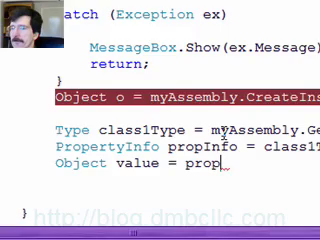
text(Ino)
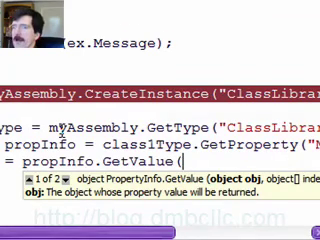
text(o)
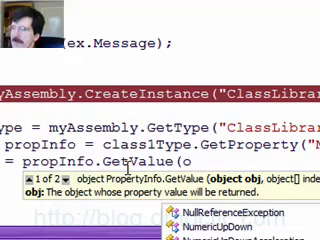
text(o,)
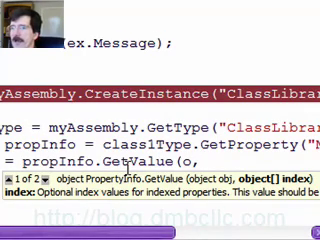
text(null);)
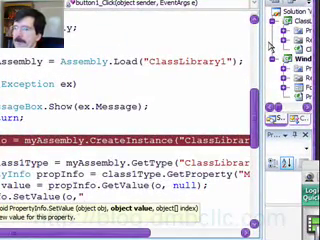
text(this is a ne)
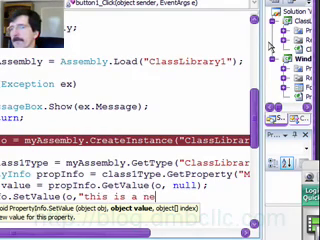